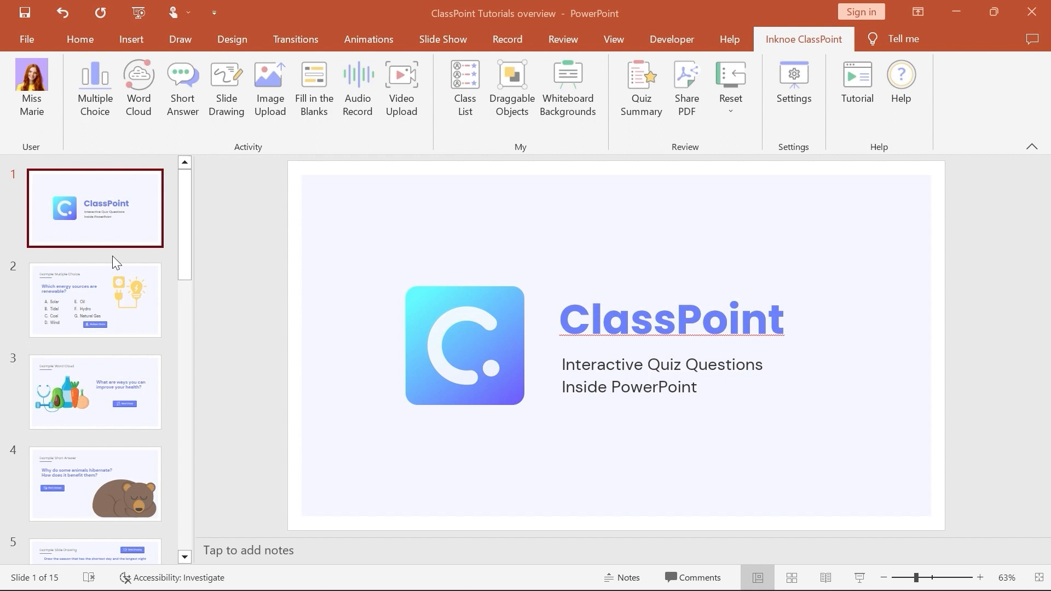
- Add a new slide titled 'Solar System' asking 'What is the furthest planet from the sun?'
right_click(114, 262)
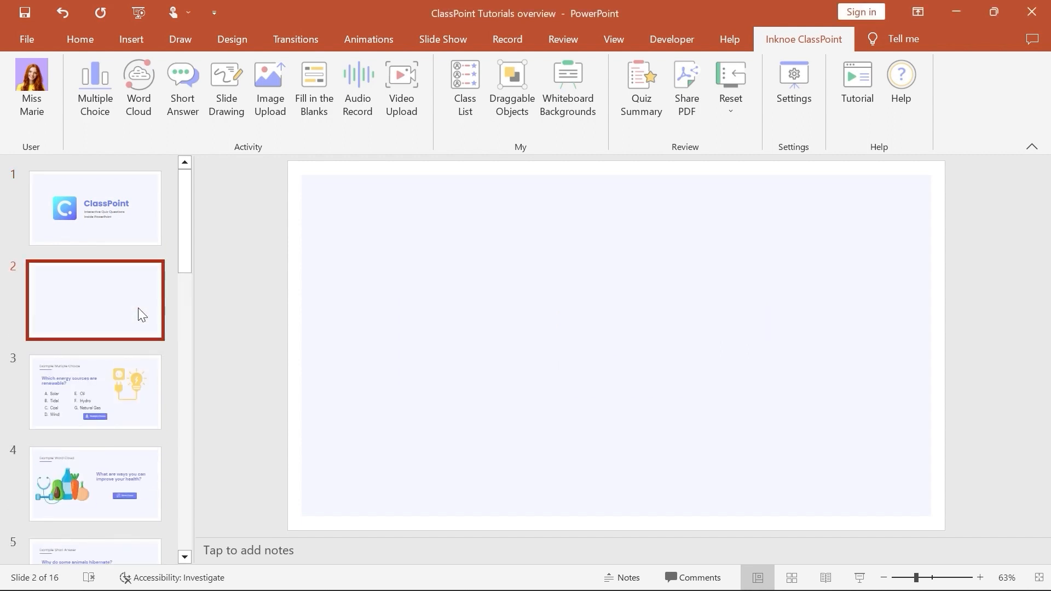
type("Solar System")
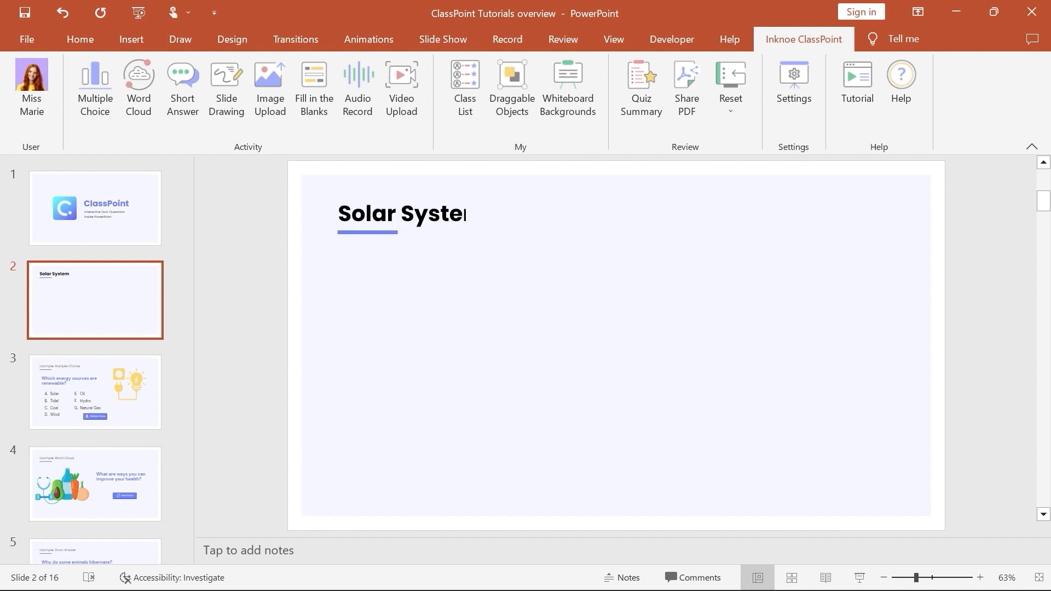
type("What is the furthest planet from the sun?")
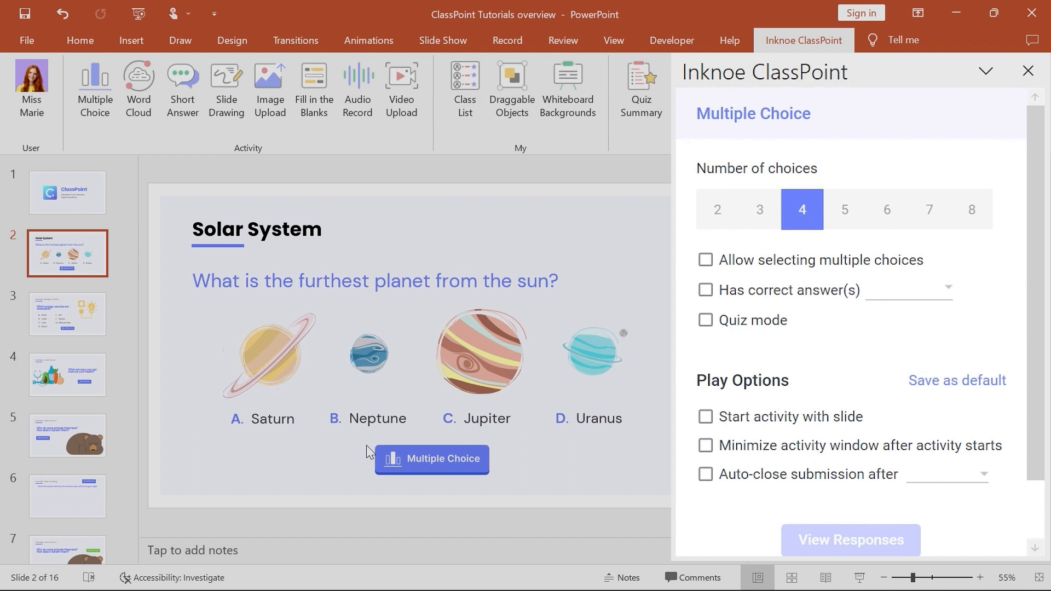
mouse_move(709, 294)
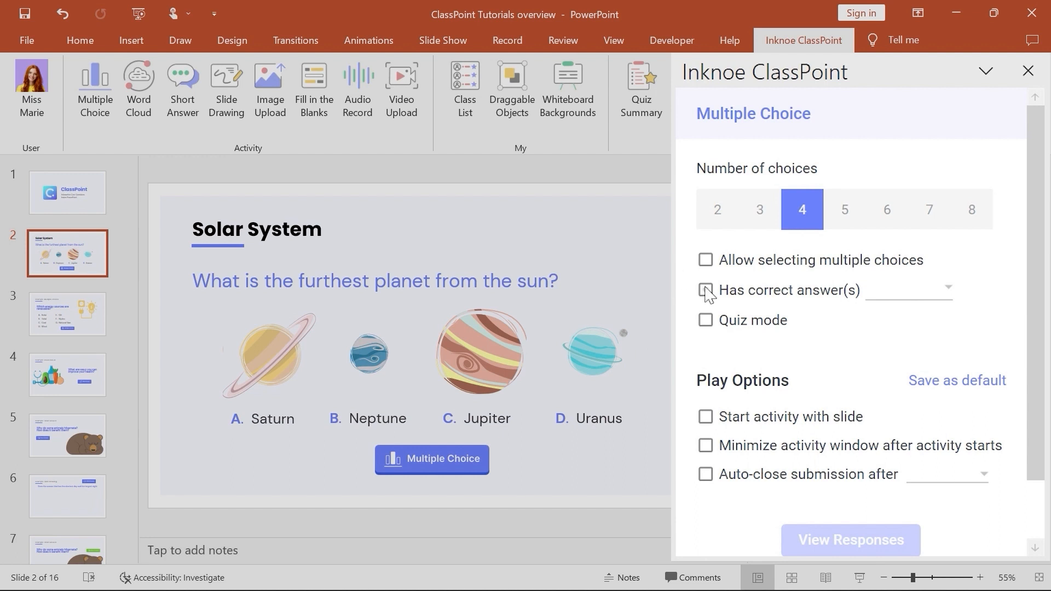
- Mark a correct answer, minimize the activity window on start, and save these play options as default
left_click(705, 289)
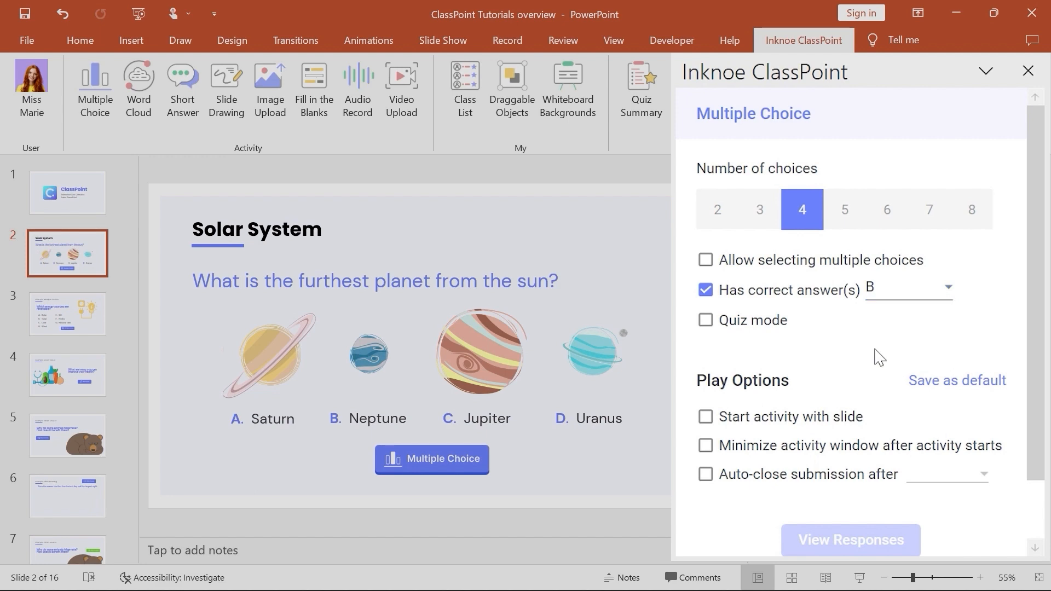
left_click(706, 447)
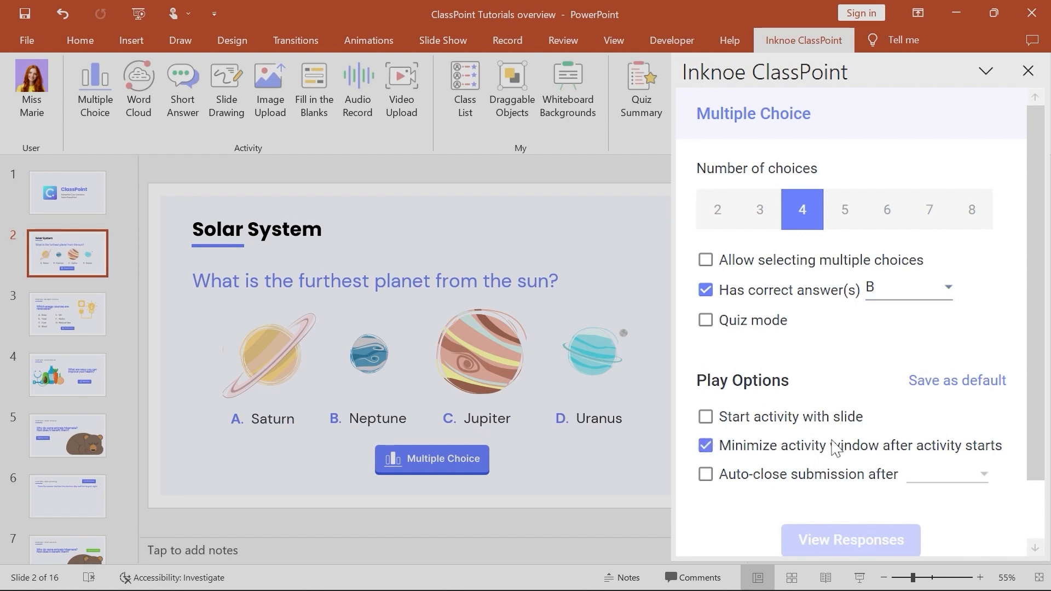
left_click(956, 380)
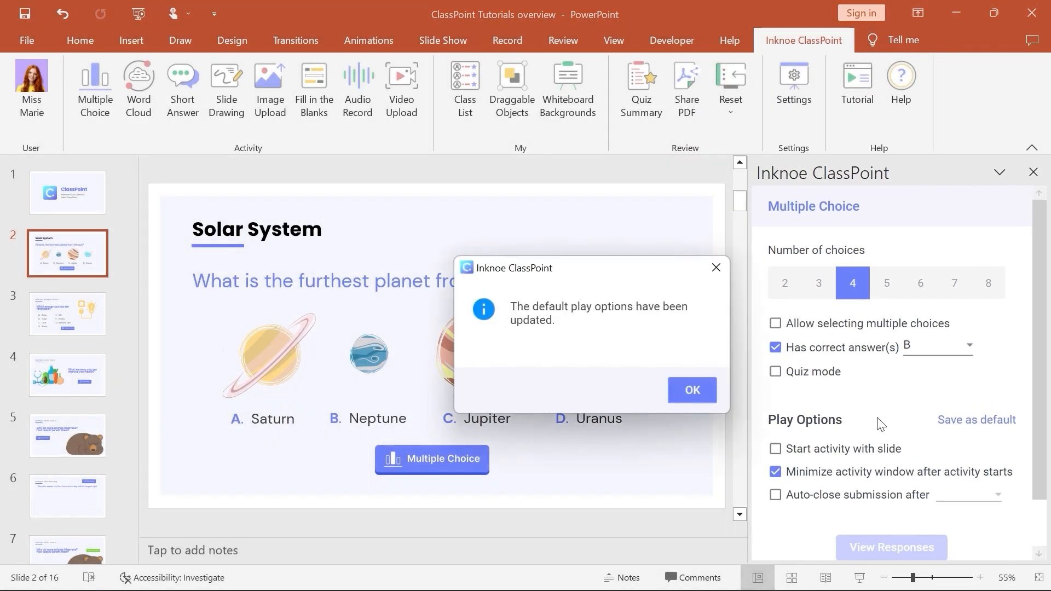
left_click(690, 390)
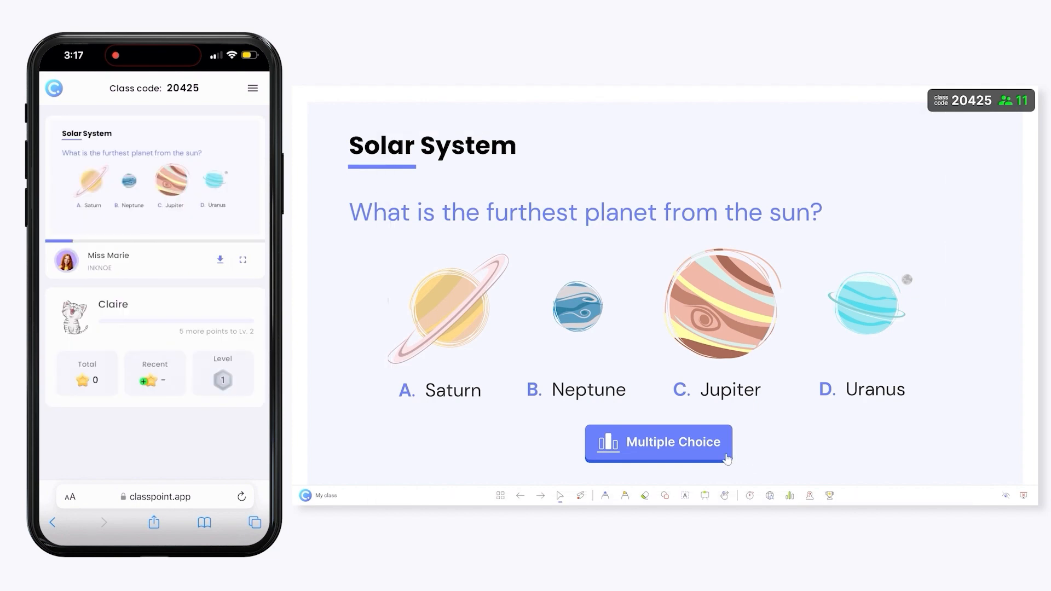
- Run the quiz live, close submissions, reveal the correct answer, and award stars to everyone who chose B
left_click(658, 442)
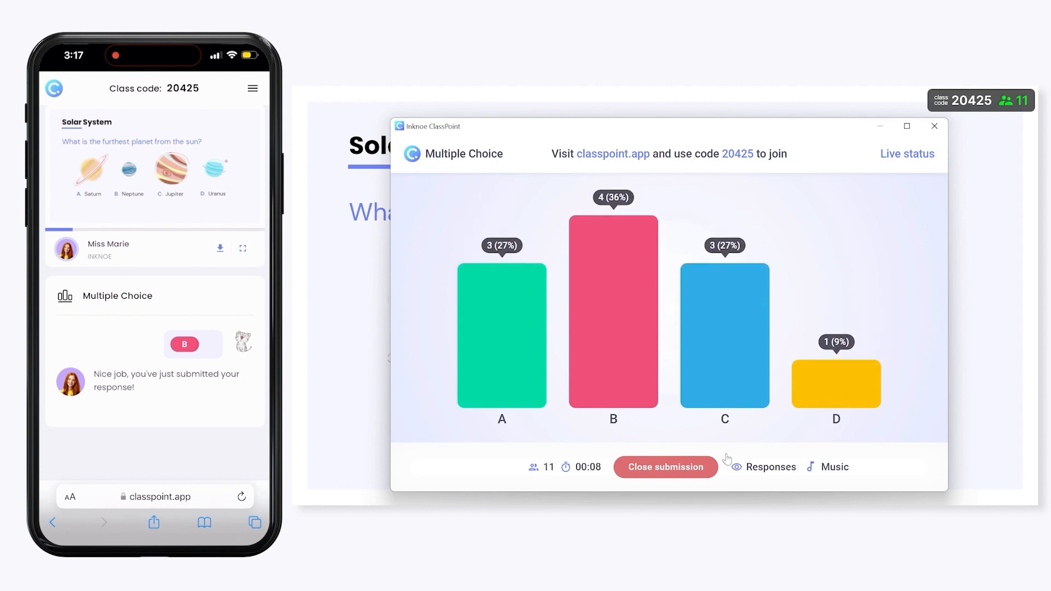
left_click(664, 466)
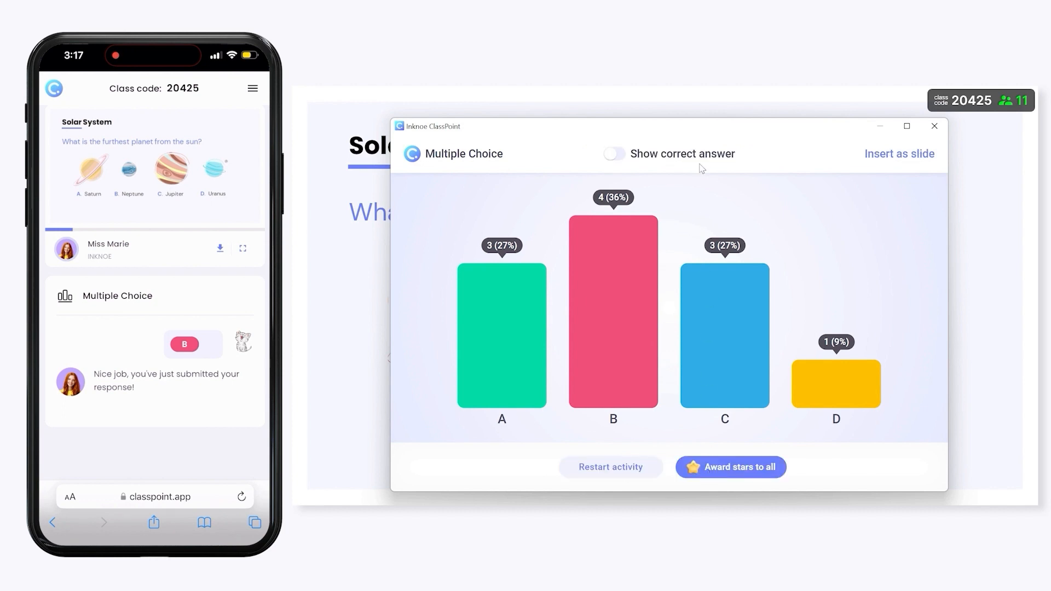
left_click(612, 153)
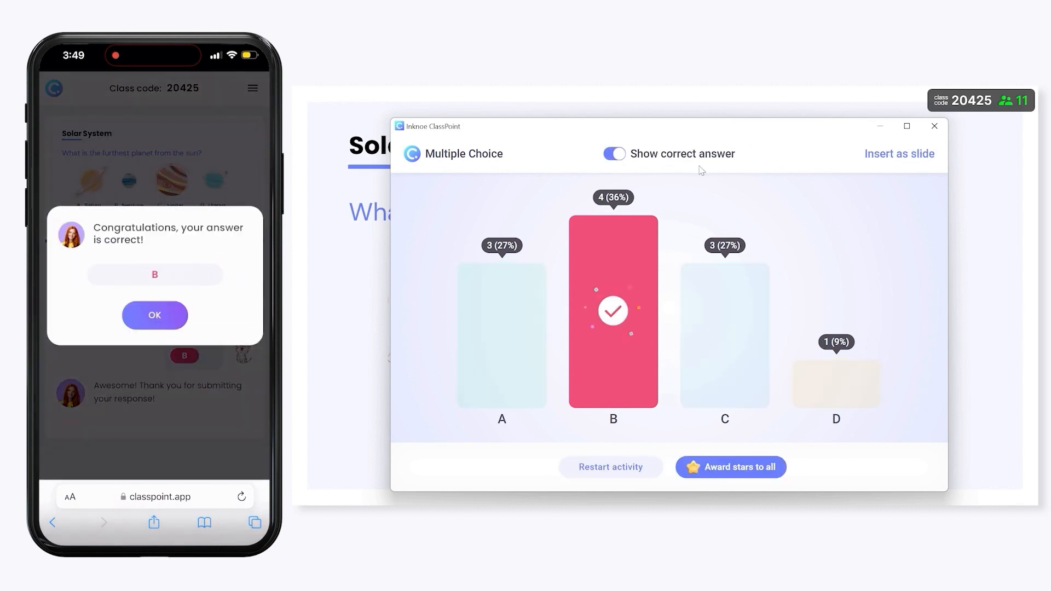
left_click(612, 310)
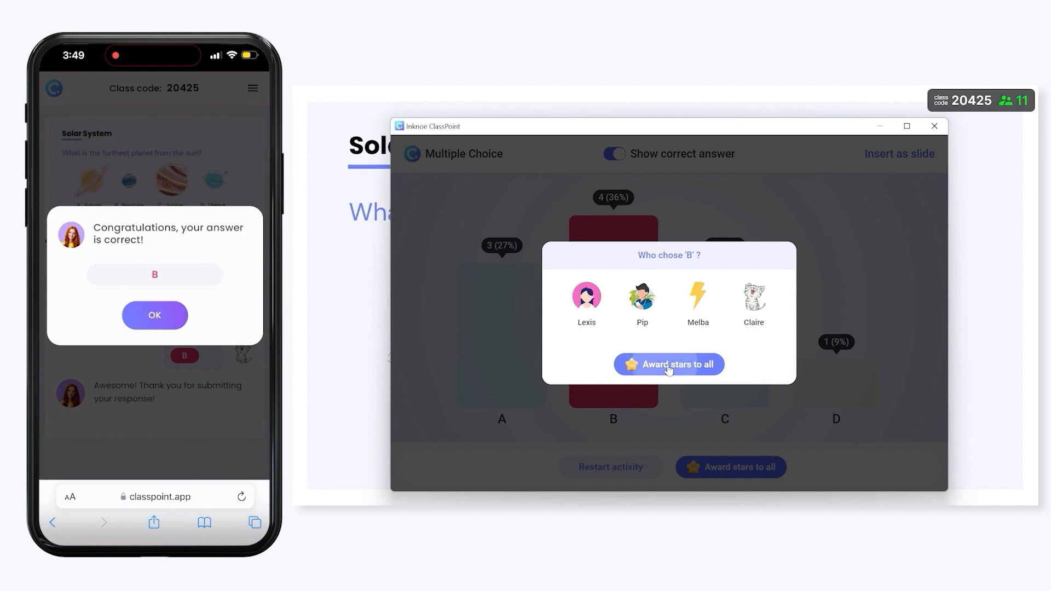
left_click(668, 363)
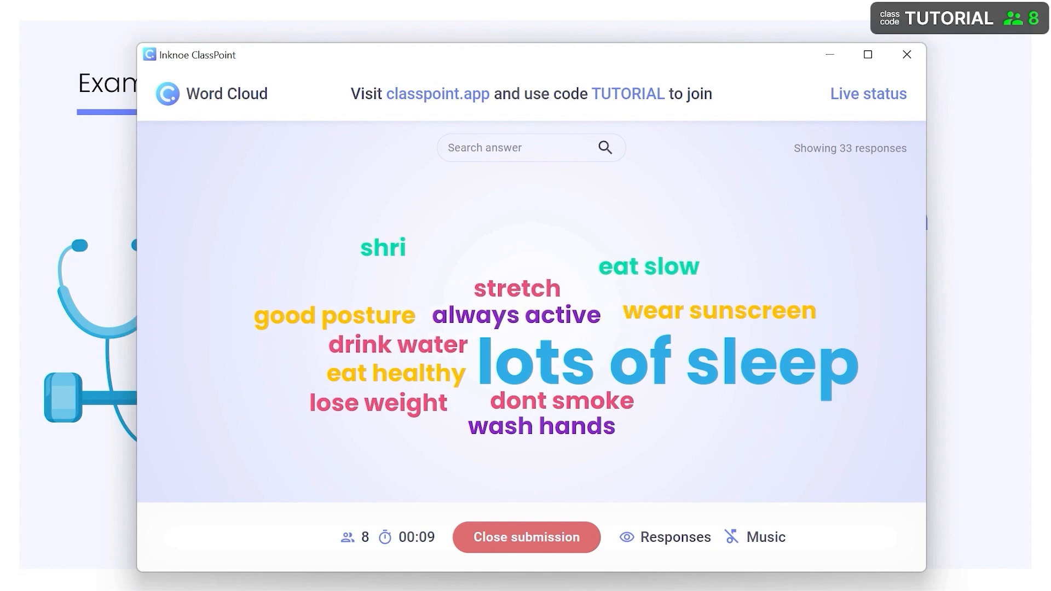
- Delete the 'shri' response from the live word cloud and move on to the next activity
left_click(382, 247)
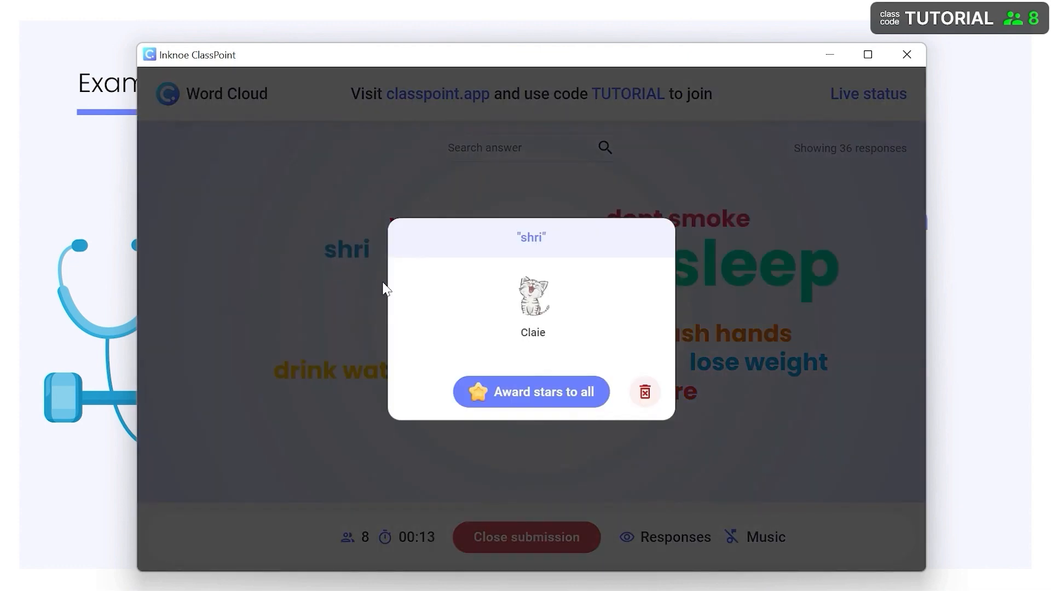
left_click(643, 391)
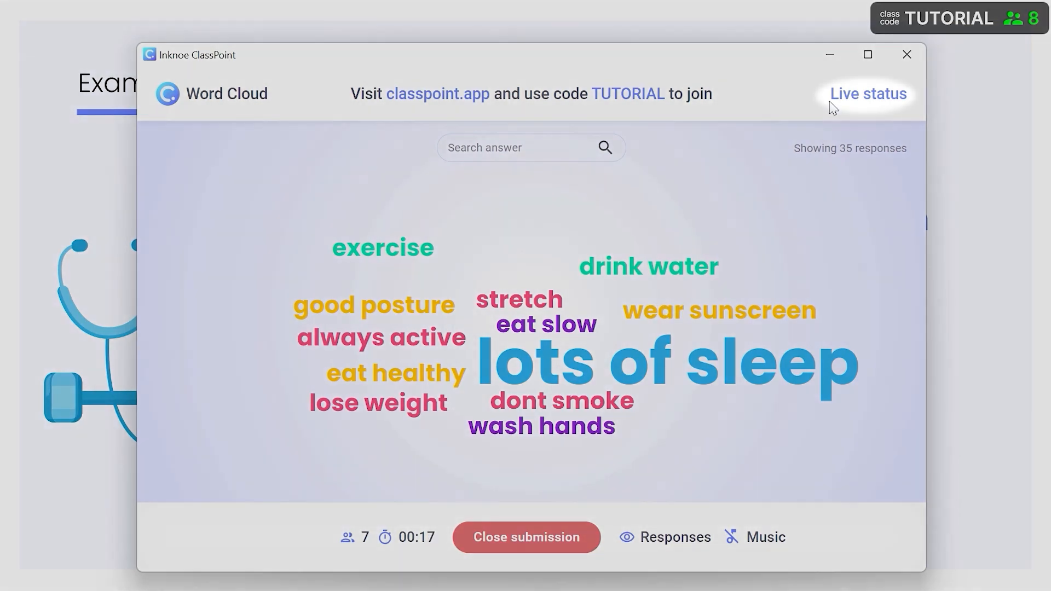
left_click(867, 93)
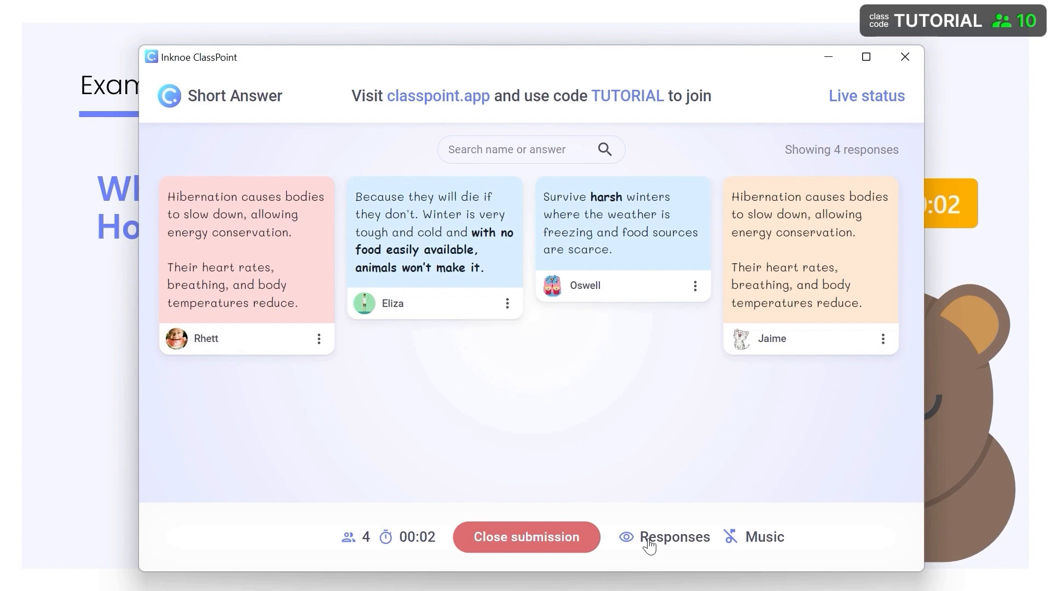
- Hide then reopen the short-answer responses and search for 'gui'
left_click(666, 536)
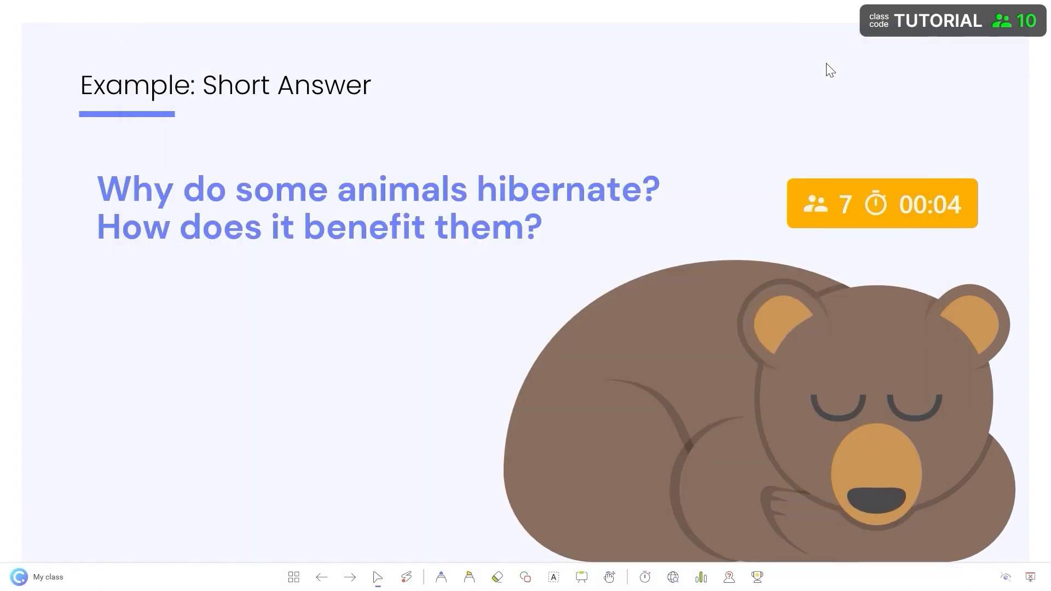
mouse_move(838, 101)
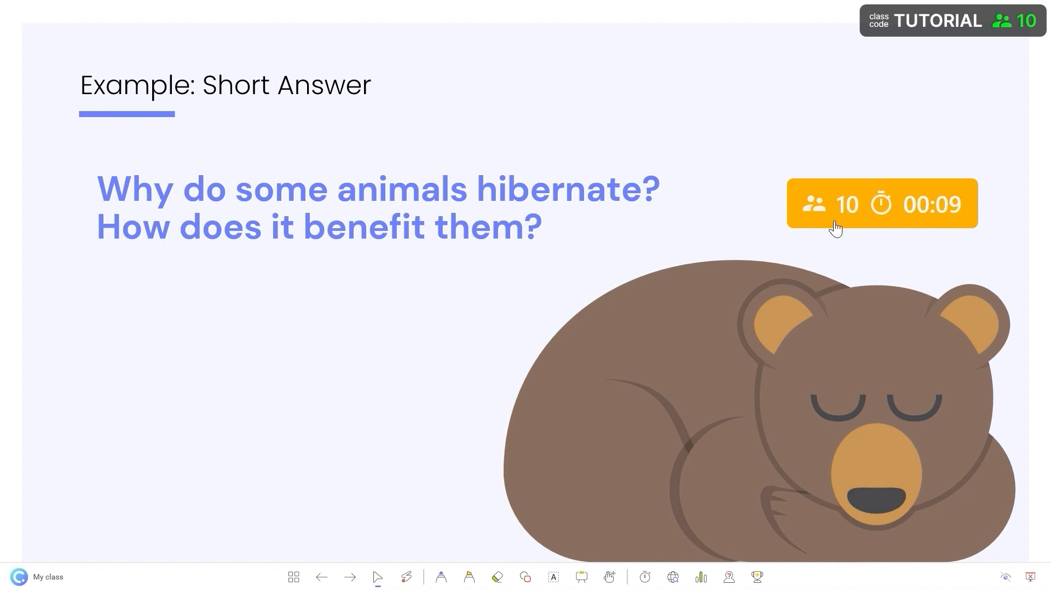
left_click(881, 204)
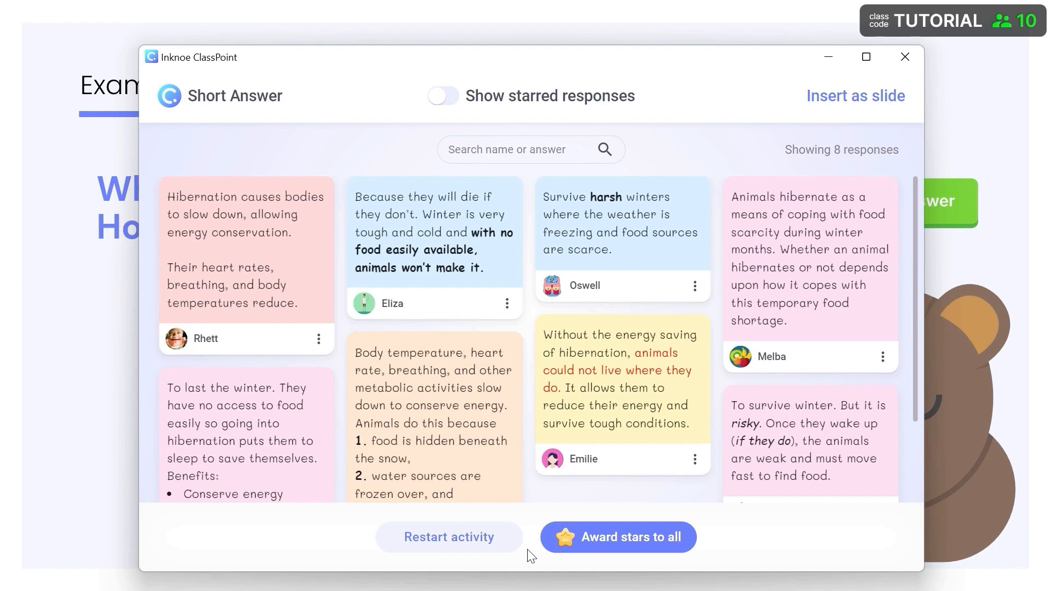
type("gui")
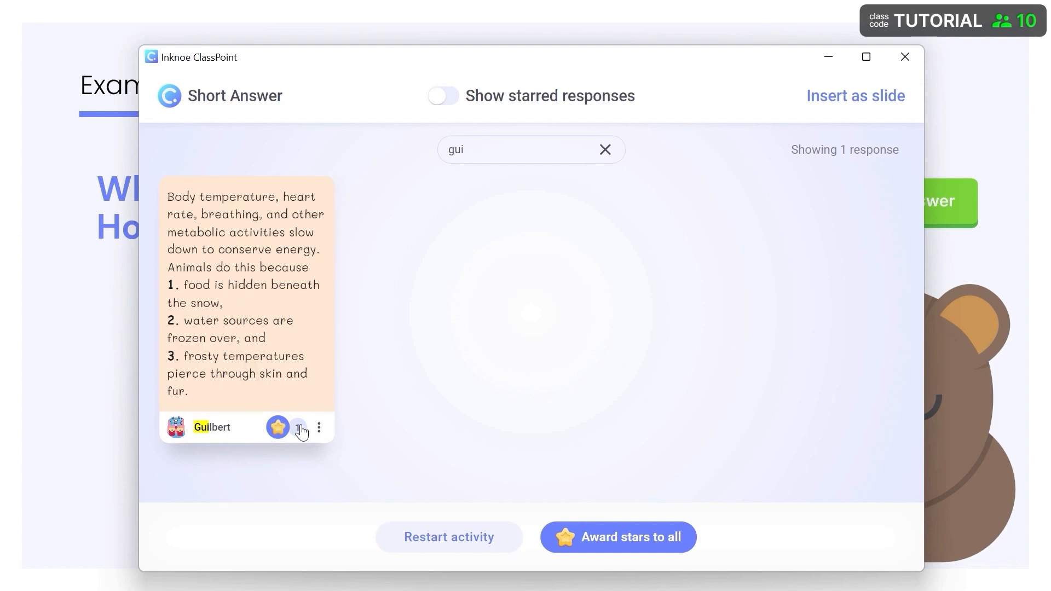
- Star the searched response, award stars to all respondents, and view a response's more options
left_click(618, 536)
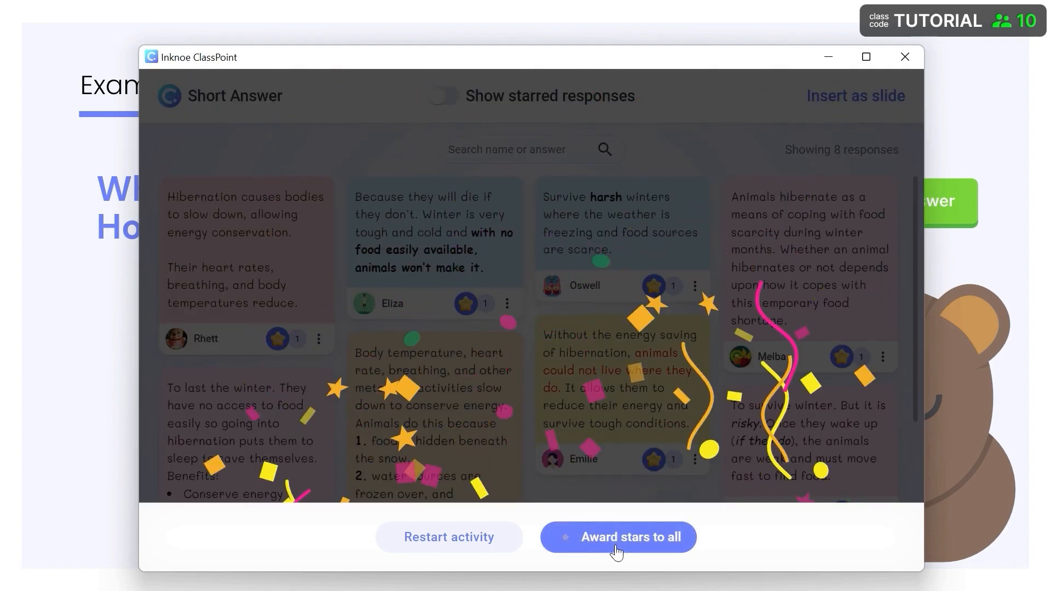
left_click(617, 536)
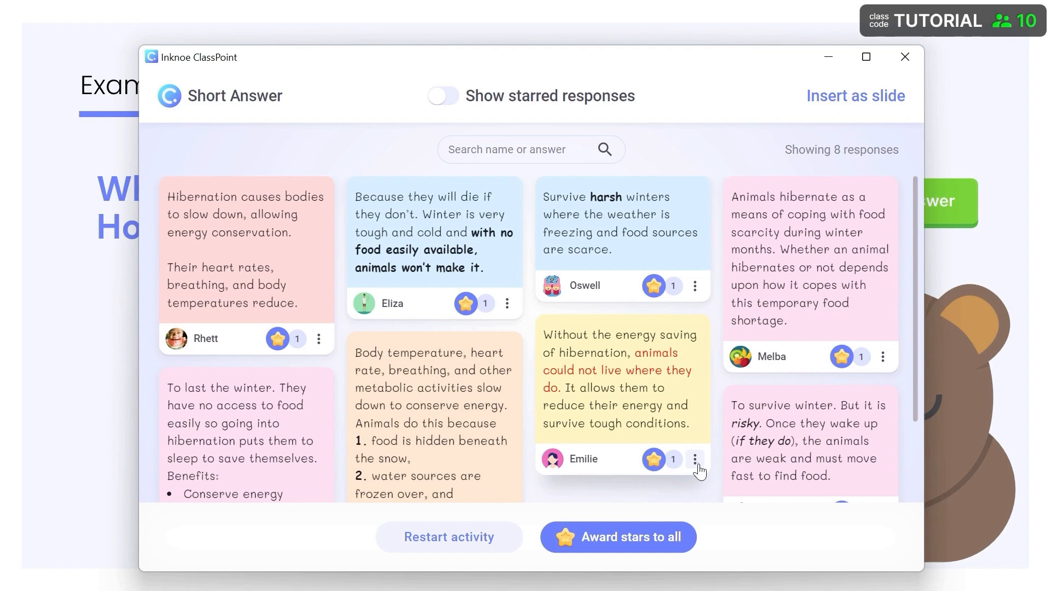
left_click(695, 458)
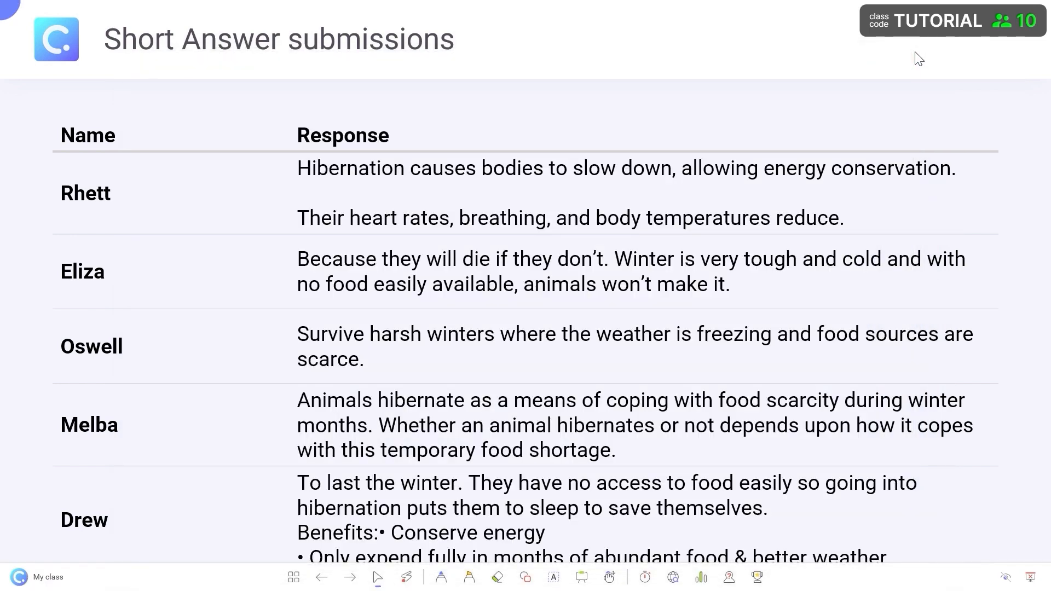
- Advance from the Short Answer submissions slide to the Video Upload slide
left_click(349, 577)
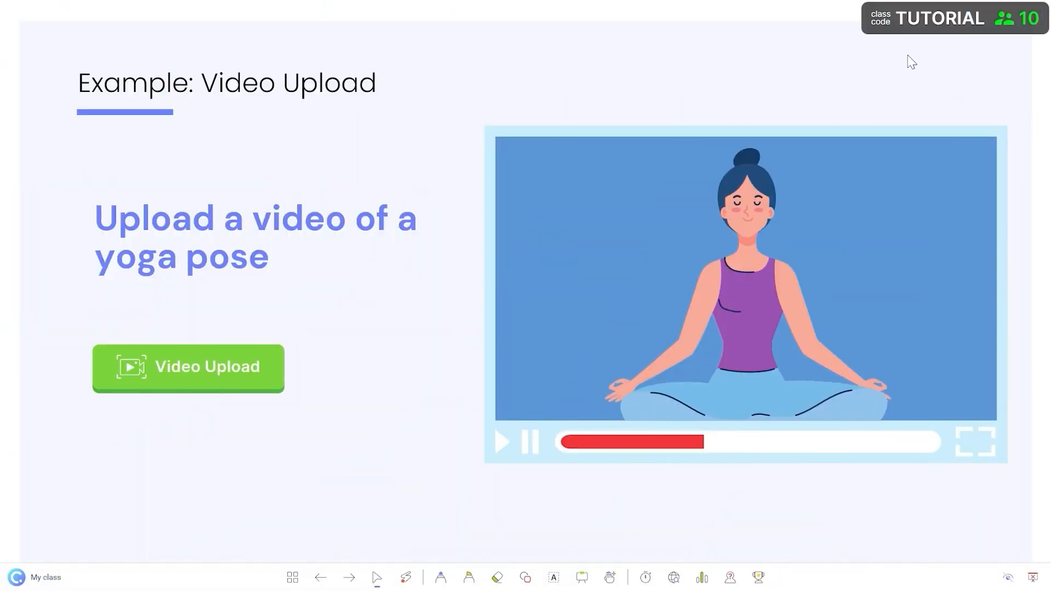
mouse_move(305, 369)
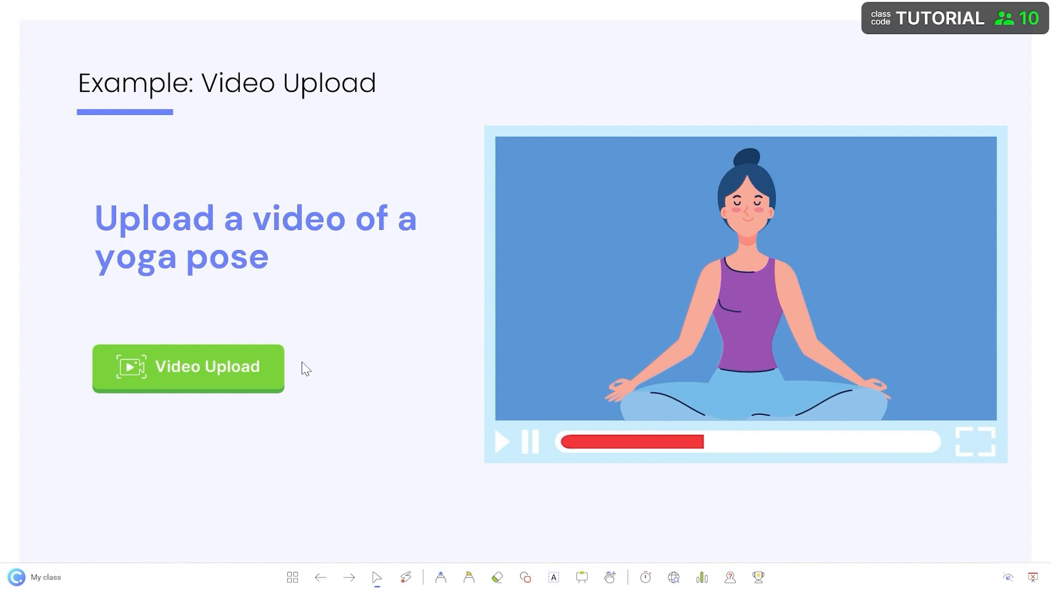
left_click(187, 368)
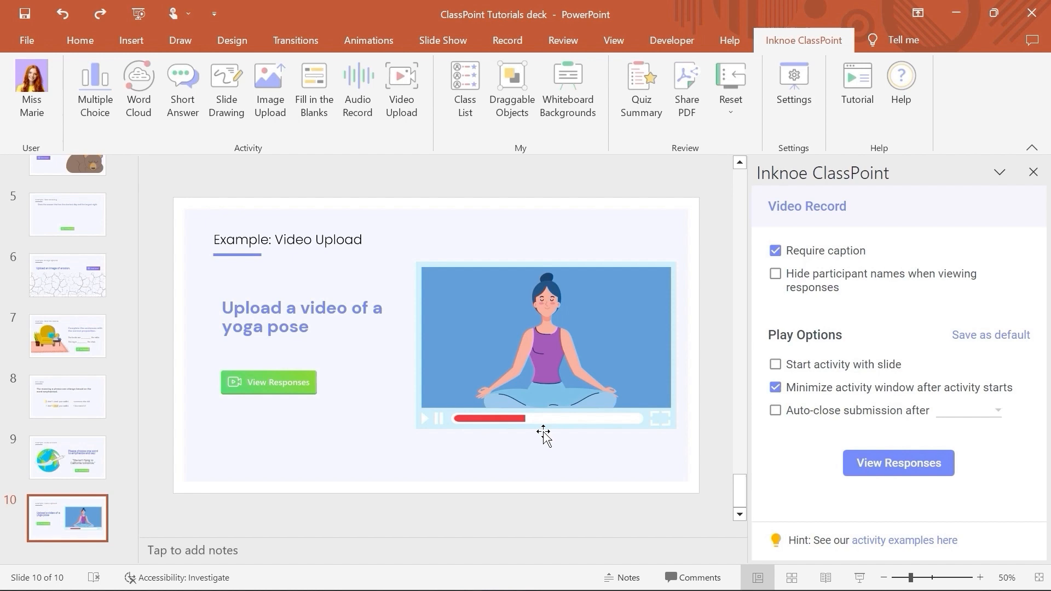
left_click(898, 462)
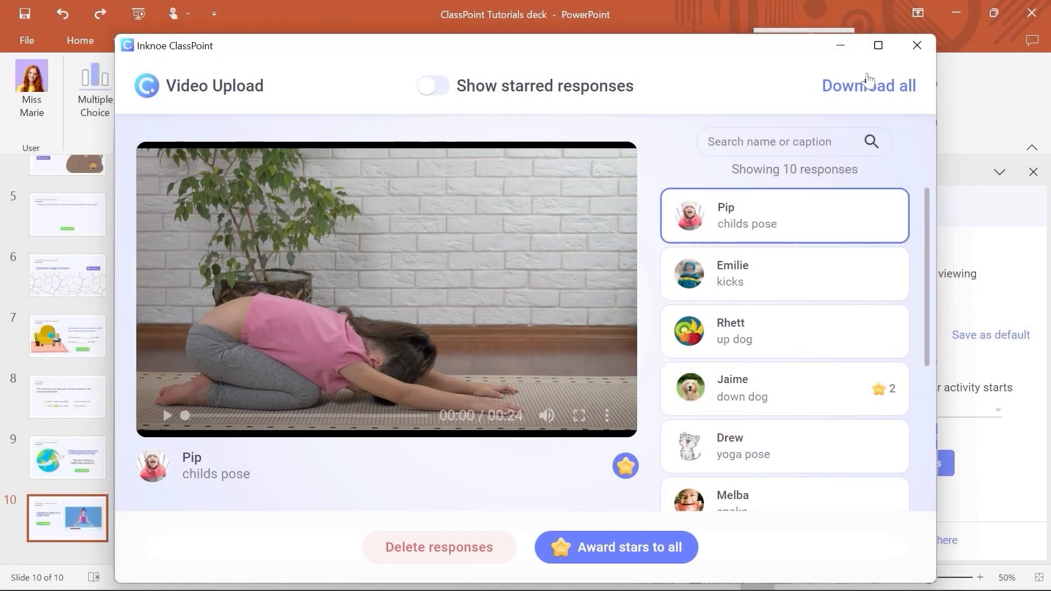
left_click(916, 46)
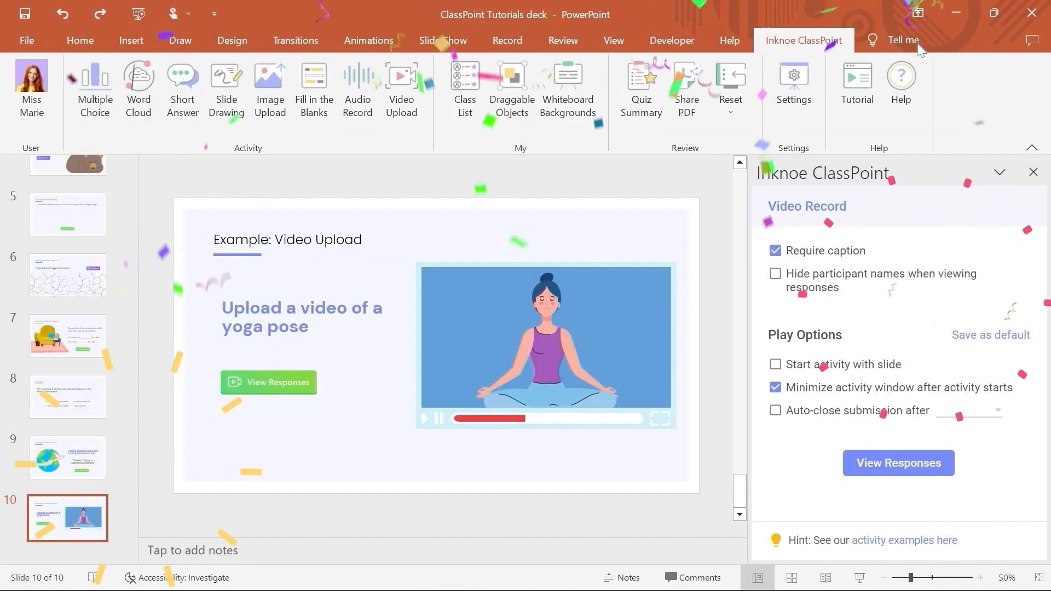